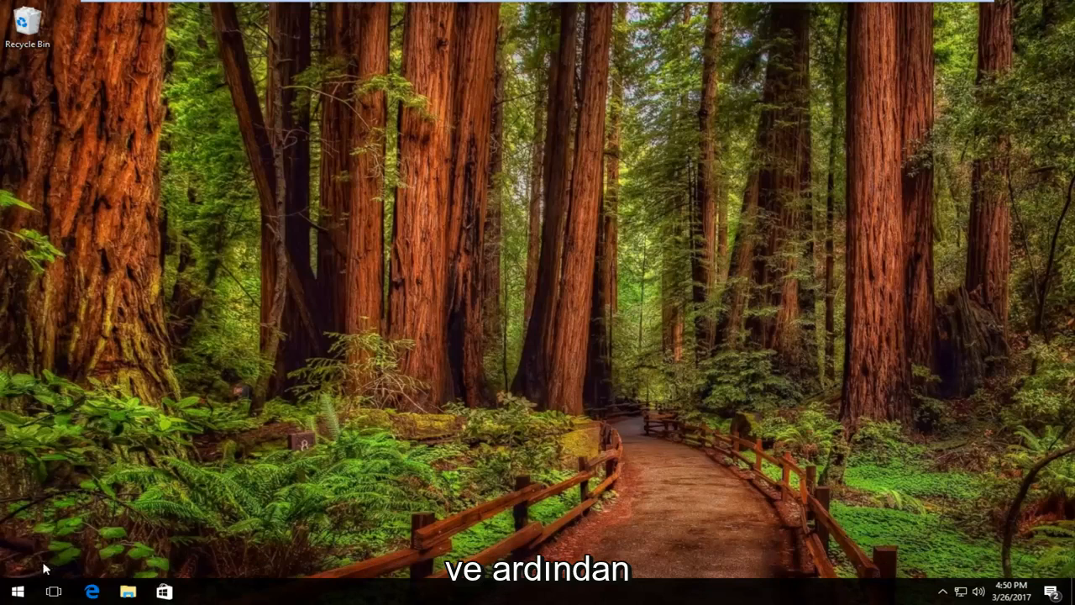
- Bring up the Win+X power-user menu from the Start button
{"action": "right_click", "coordinate": [13, 591]}
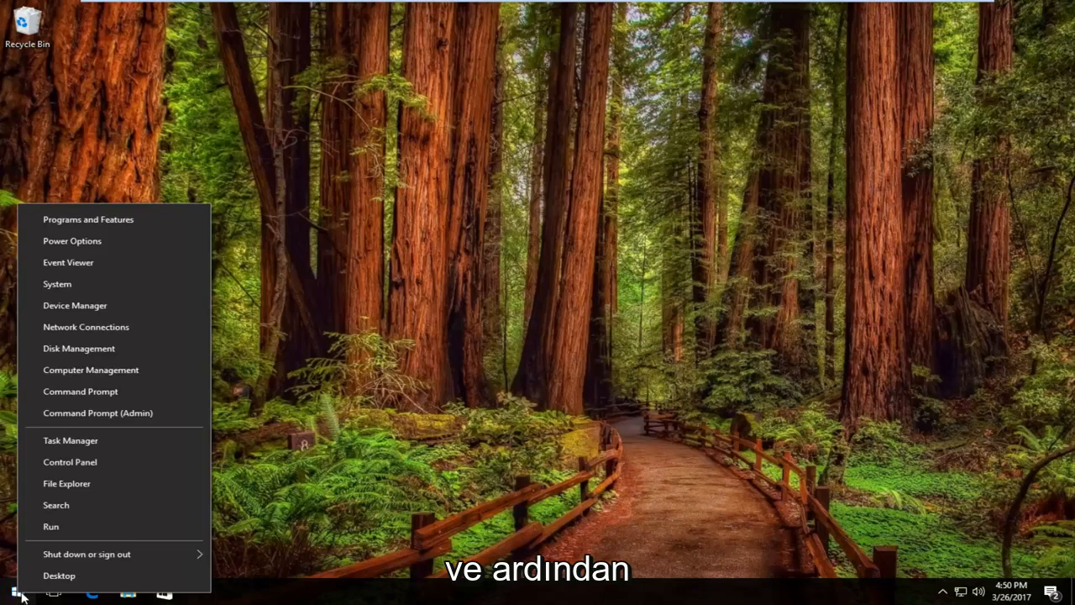
{"action": "mouse_move", "coordinate": [71, 462]}
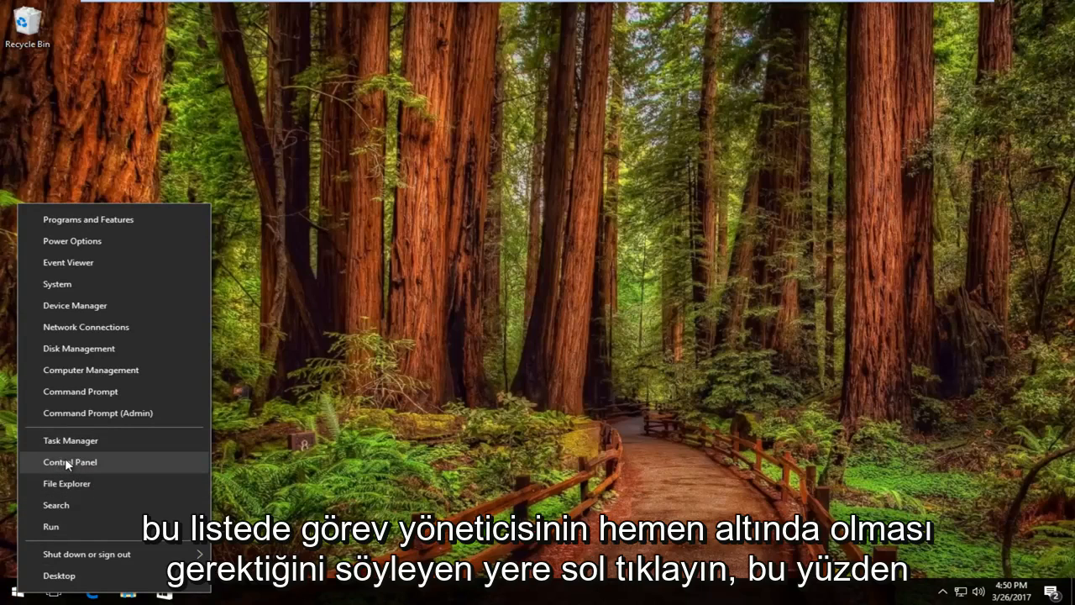
- Go to the Control Panel's Programs category page
{"action": "left_click", "coordinate": [71, 462]}
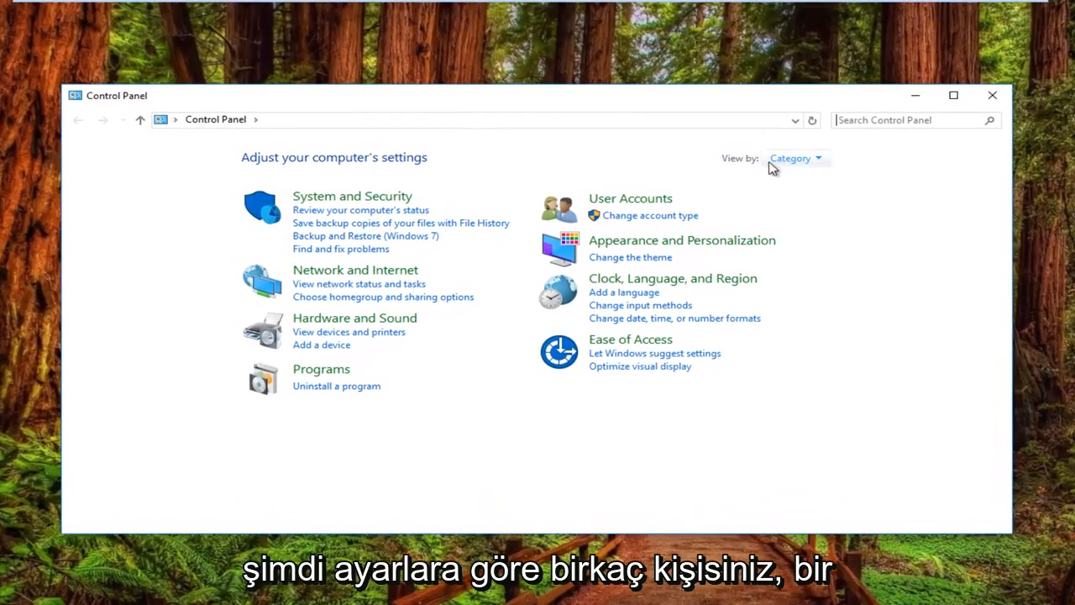
{"action": "mouse_move", "coordinate": [661, 153]}
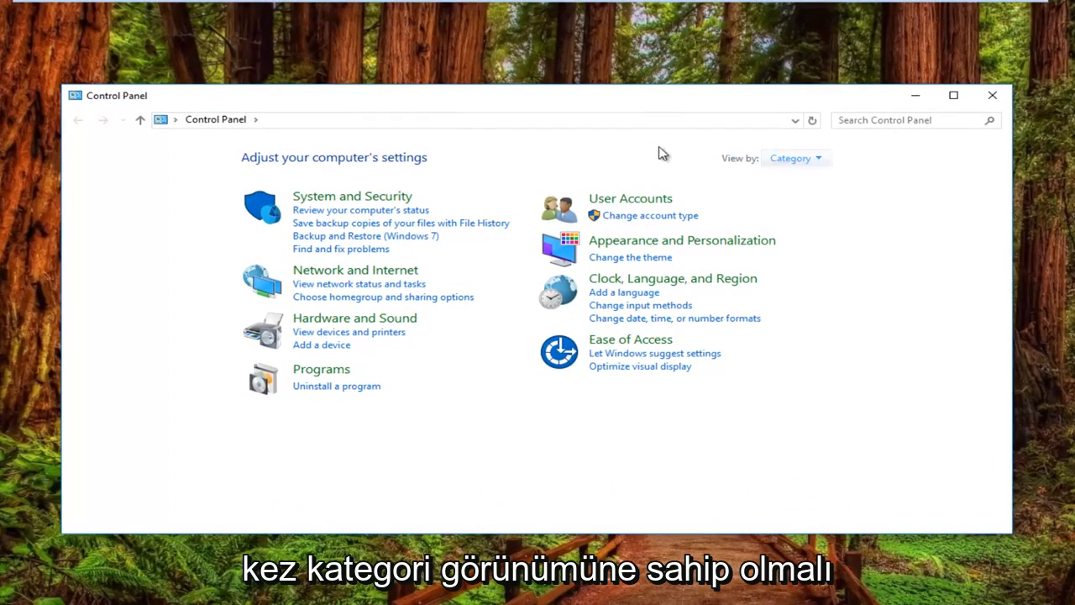
{"action": "mouse_move", "coordinate": [674, 236]}
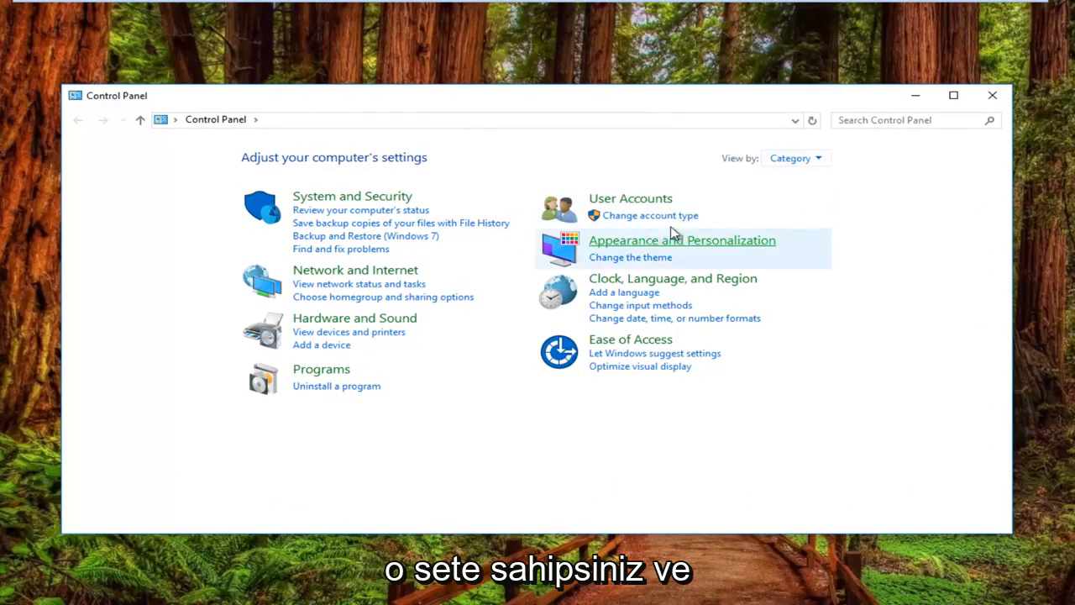
{"action": "mouse_move", "coordinate": [331, 383]}
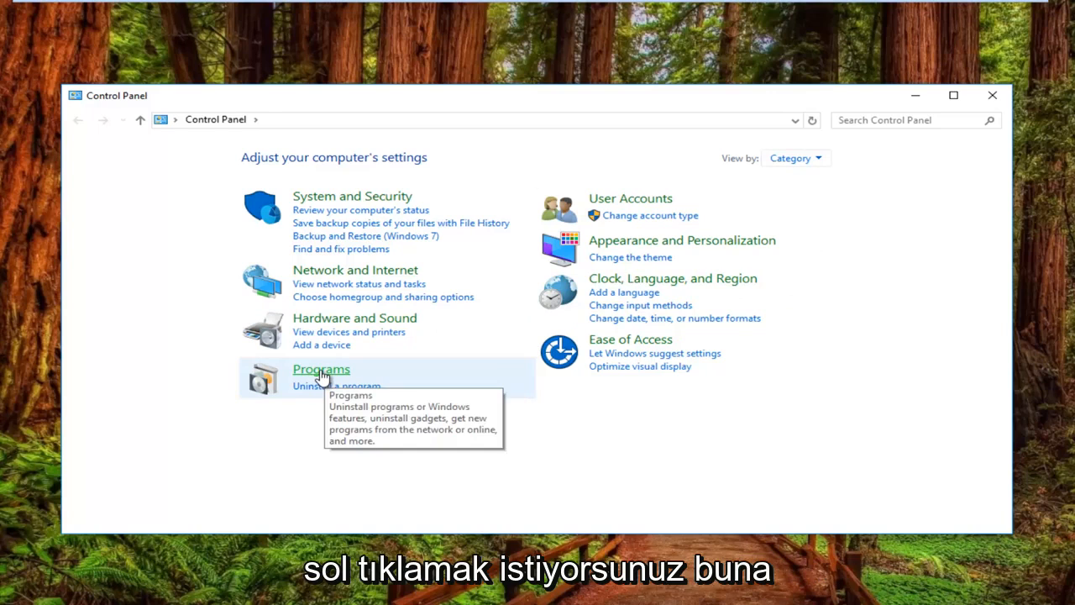
{"action": "left_click", "coordinate": [320, 369]}
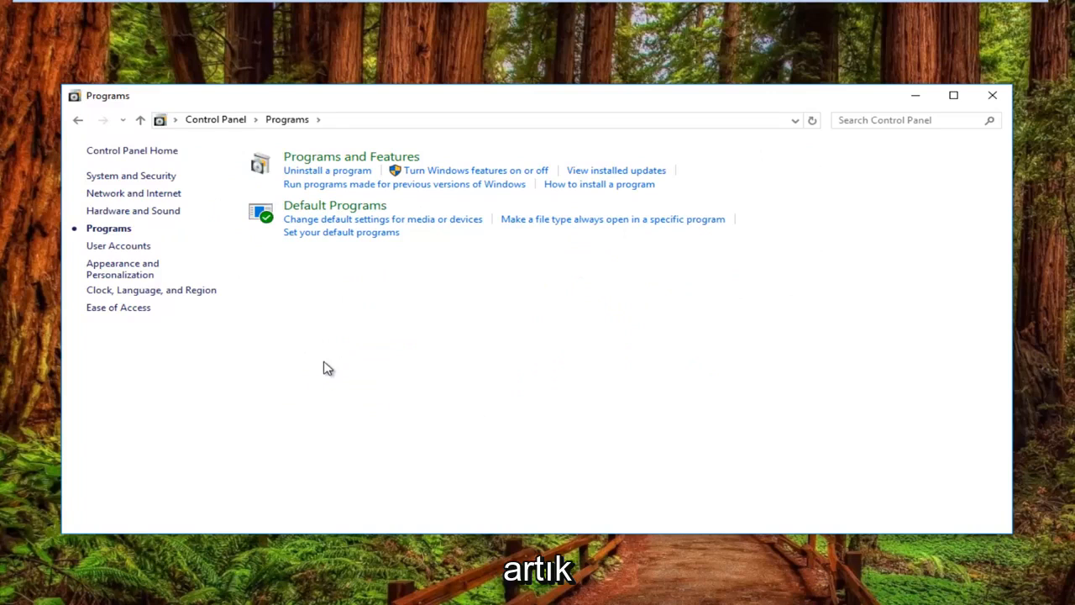
{"action": "mouse_move", "coordinate": [300, 275]}
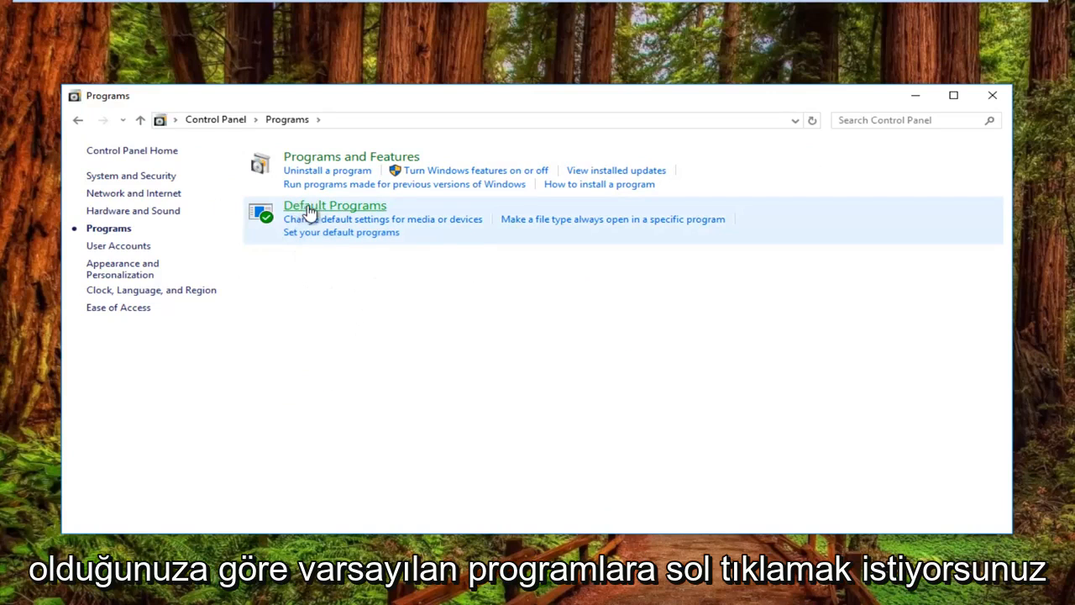
- Go to the Default Programs page
{"action": "left_click", "coordinate": [334, 205]}
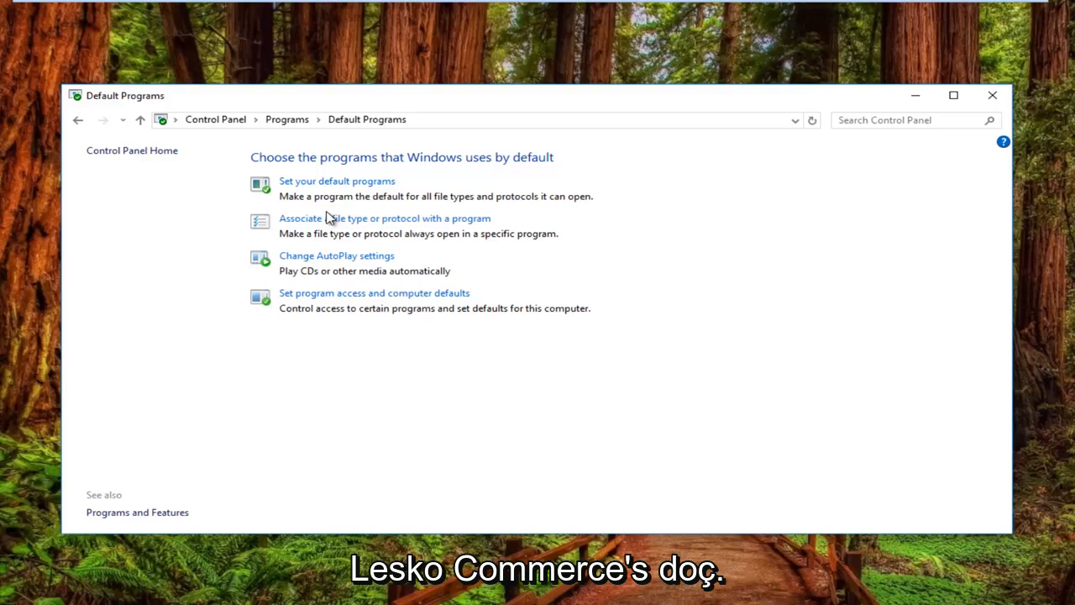
{"action": "mouse_move", "coordinate": [337, 225]}
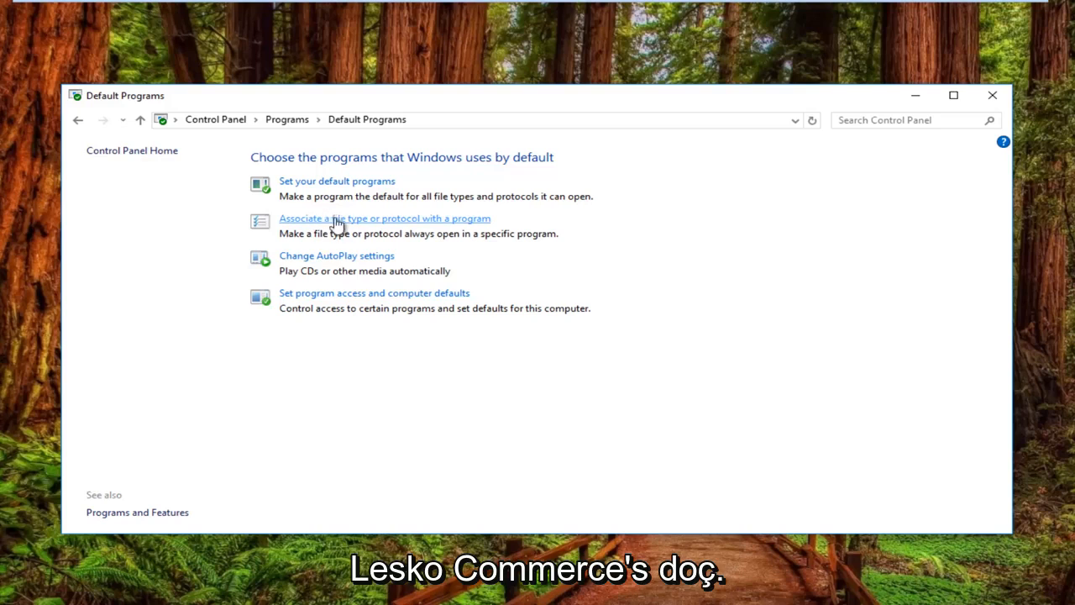
- Show the Set Associations list and locate the .jpeg entry (Photos)
{"action": "left_click", "coordinate": [383, 218]}
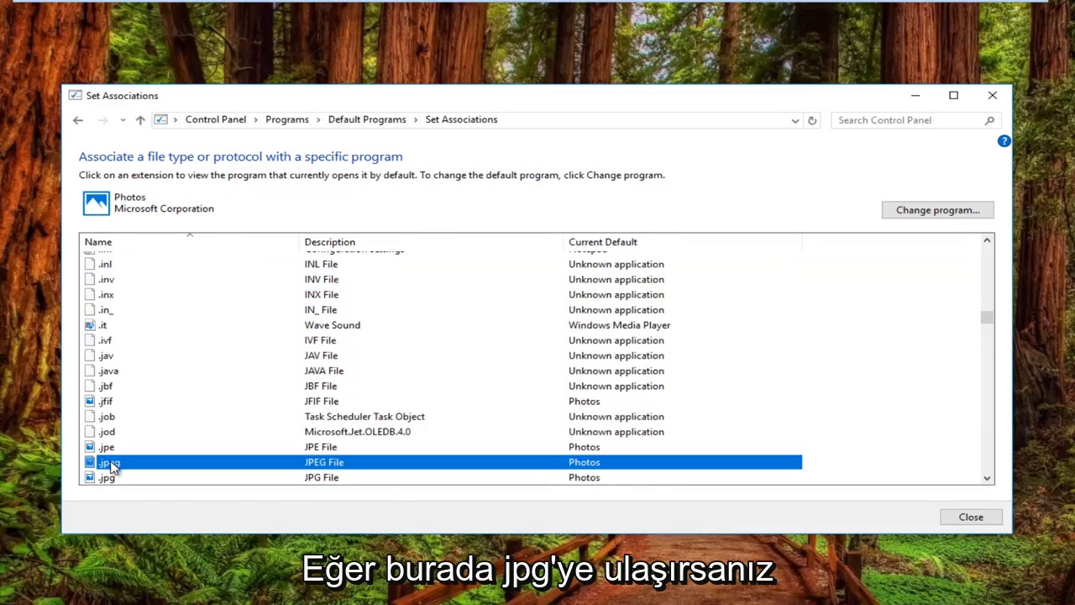
{"action": "scroll", "scroll_direction": "down", "scroll_amount": 3}
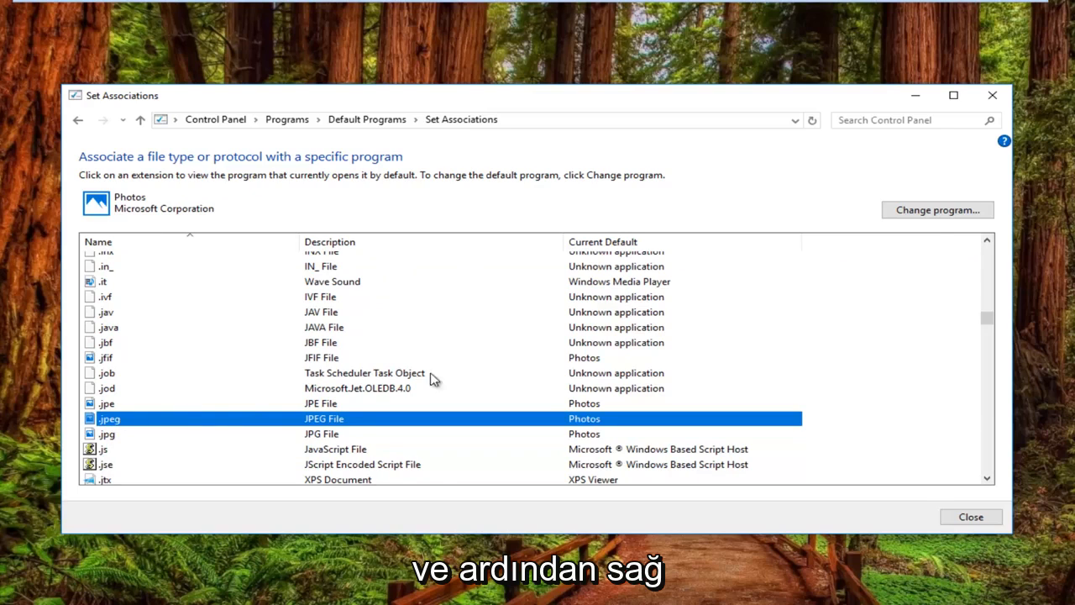
{"action": "mouse_move", "coordinate": [907, 218]}
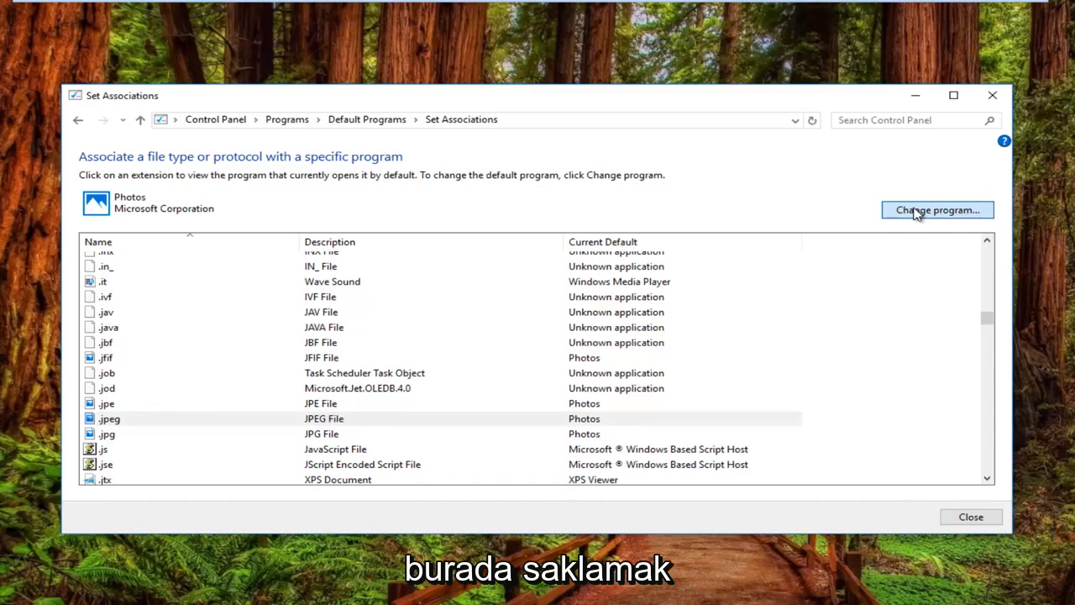
{"action": "mouse_move", "coordinate": [783, 272]}
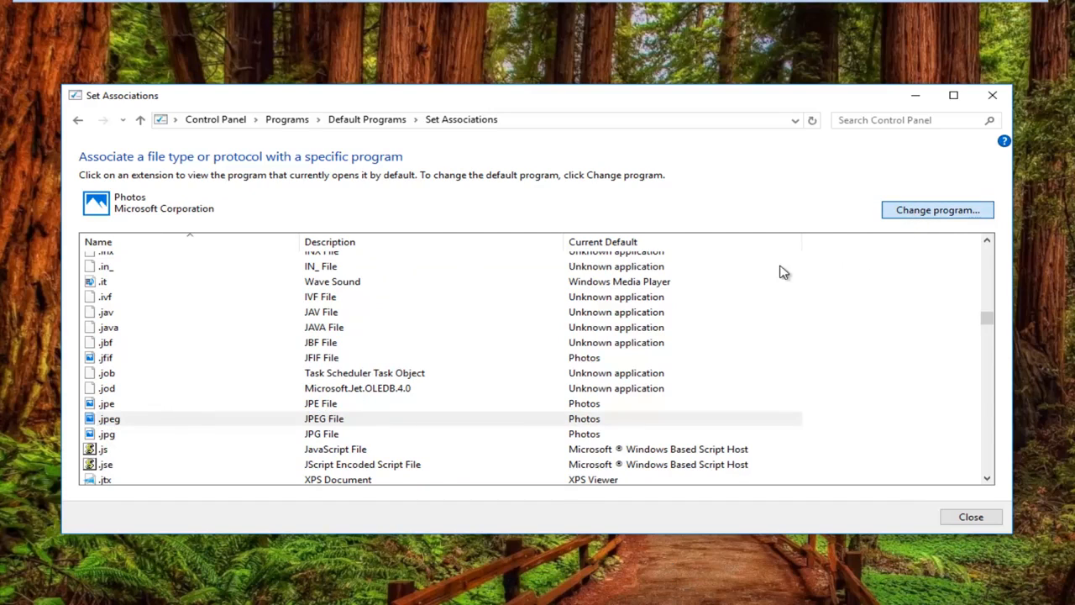
{"action": "mouse_move", "coordinate": [880, 220]}
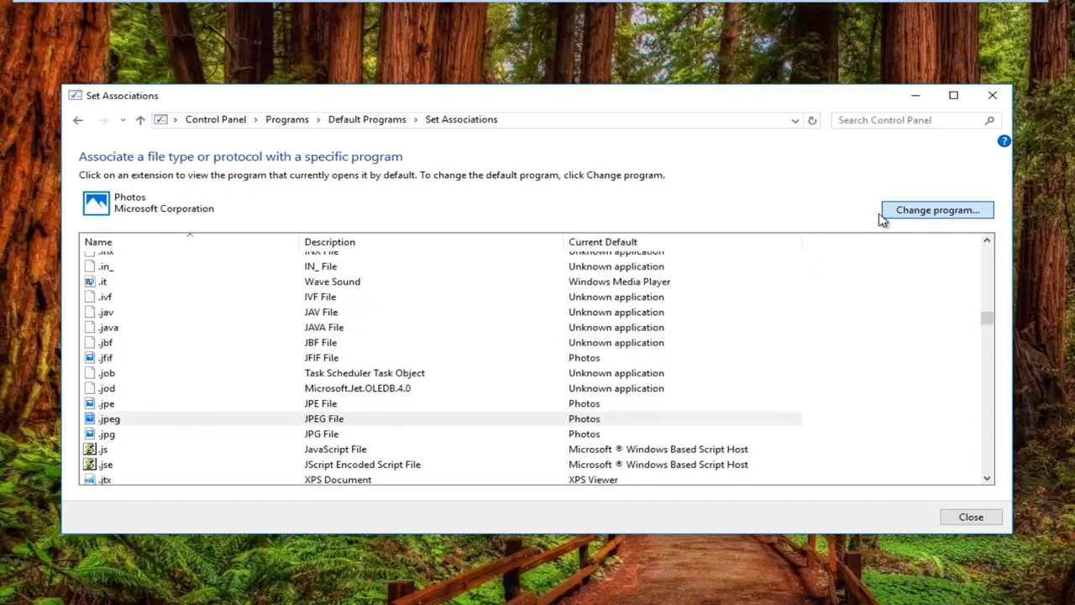
{"action": "mouse_move", "coordinate": [904, 216]}
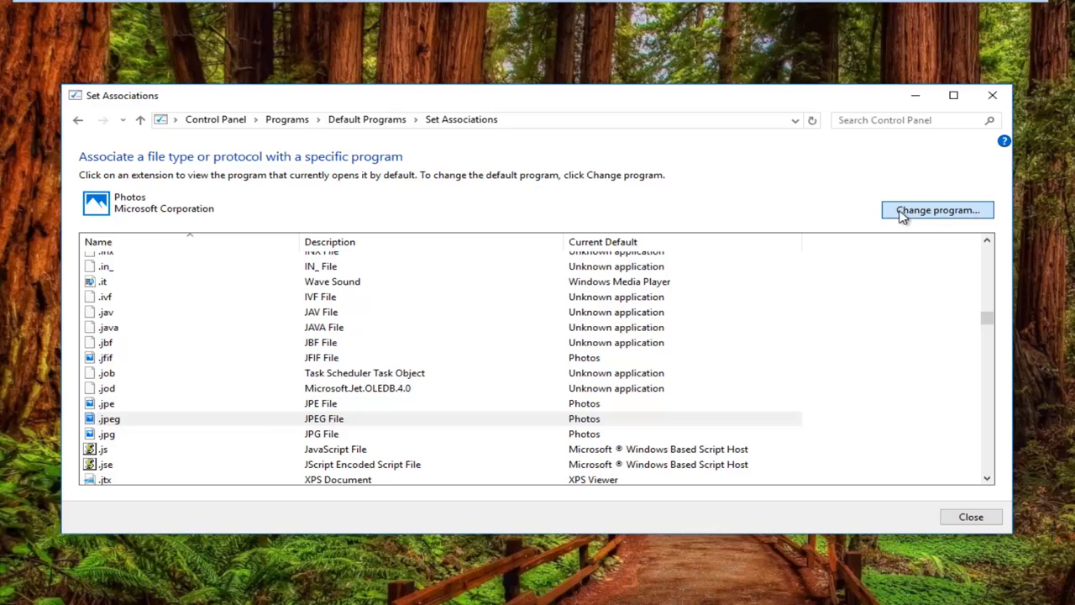
- Review the .jpeg app choices and confirm, keeping Photos as the default
{"action": "left_click", "coordinate": [937, 210]}
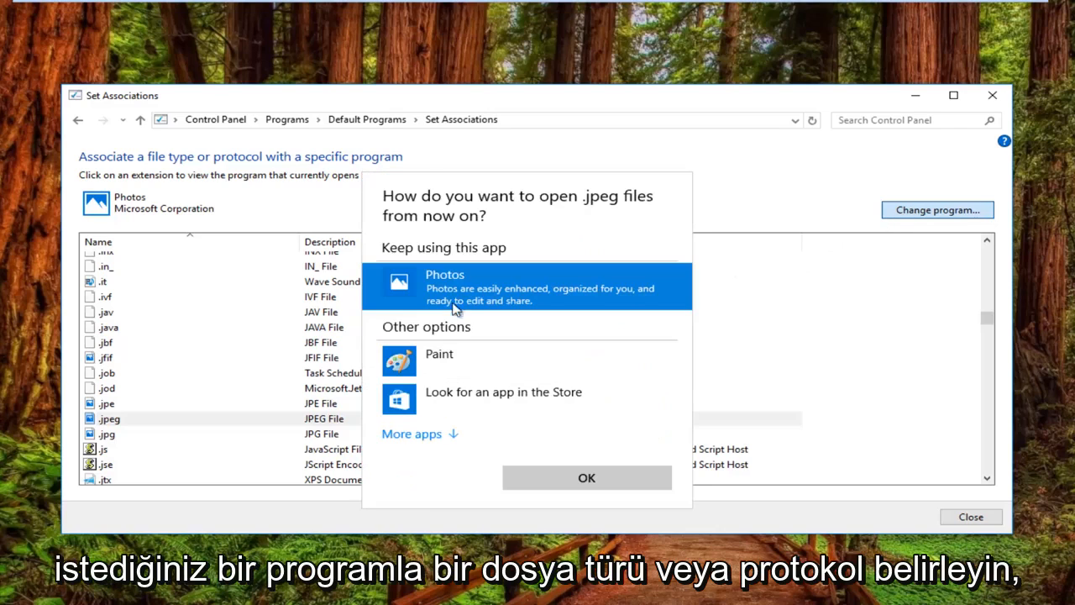
{"action": "mouse_move", "coordinate": [427, 359]}
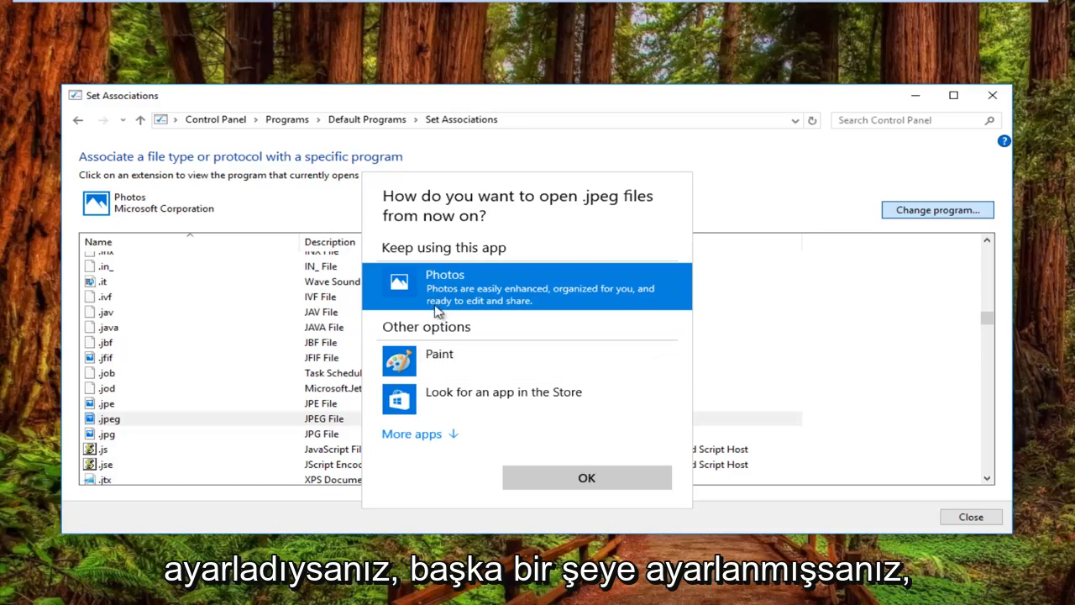
{"action": "mouse_move", "coordinate": [429, 299]}
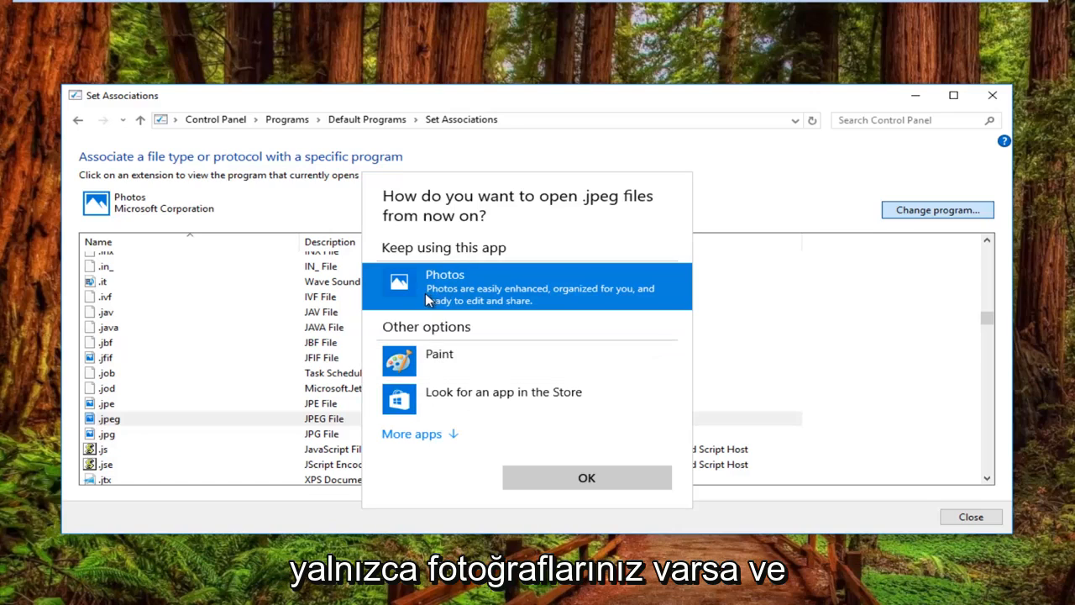
{"action": "mouse_move", "coordinate": [462, 294]}
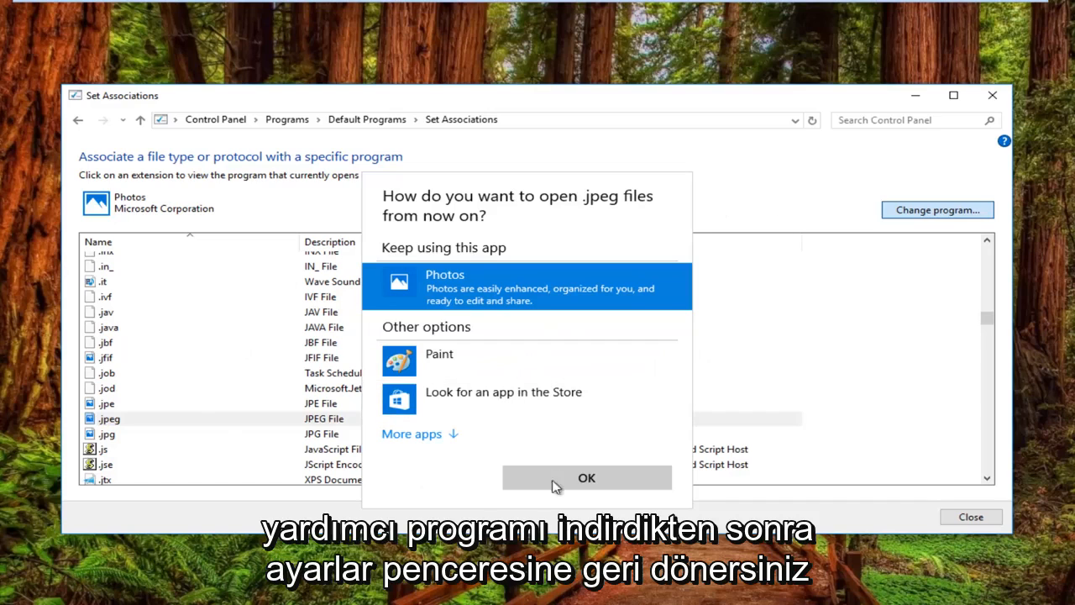
{"action": "mouse_move", "coordinate": [477, 353]}
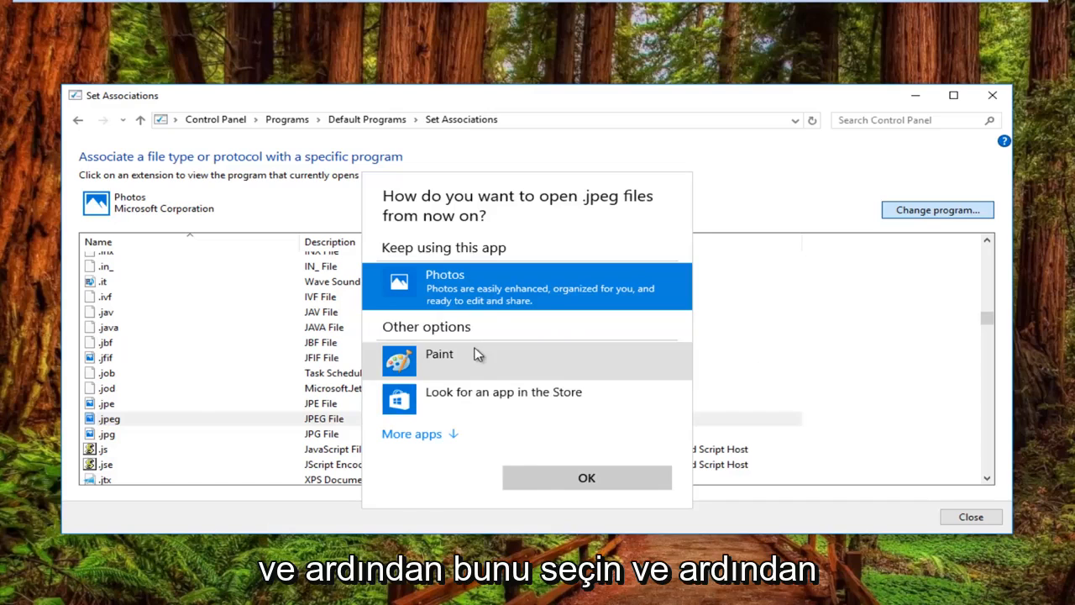
{"action": "left_click", "coordinate": [586, 477]}
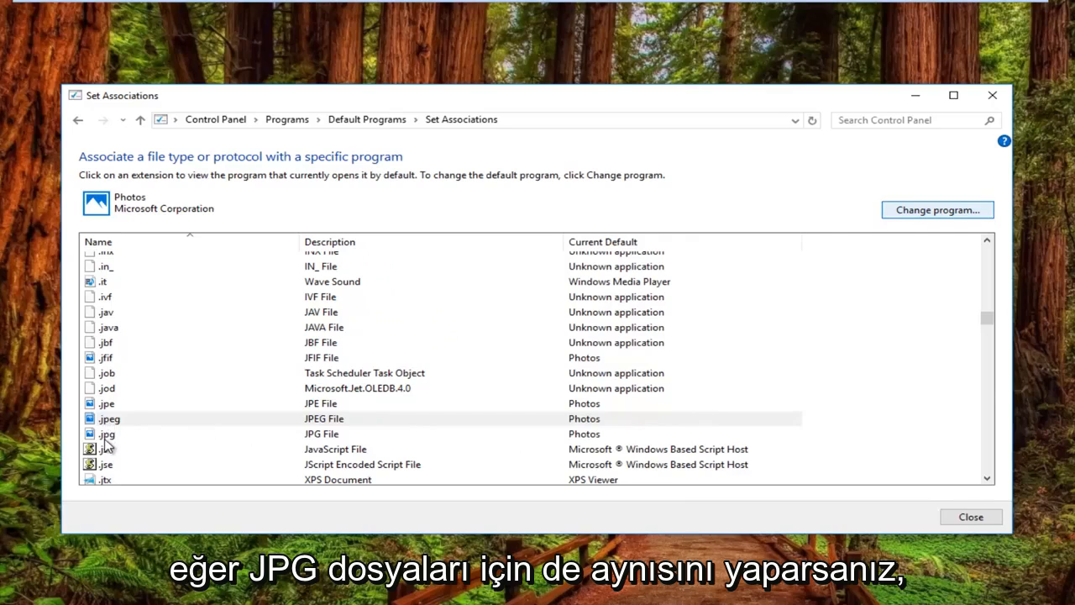
{"action": "mouse_move", "coordinate": [282, 452]}
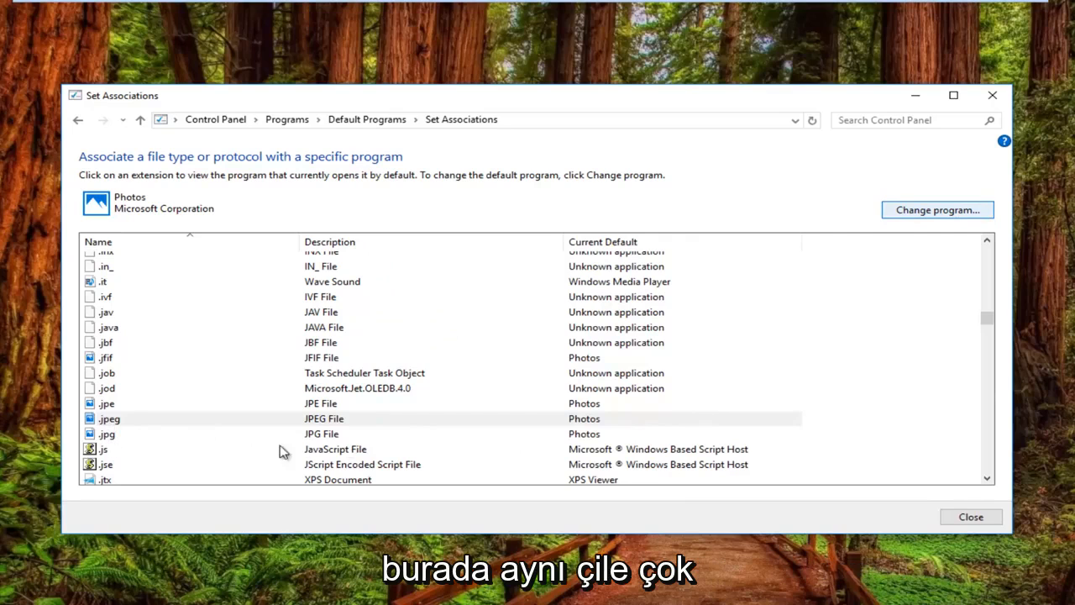